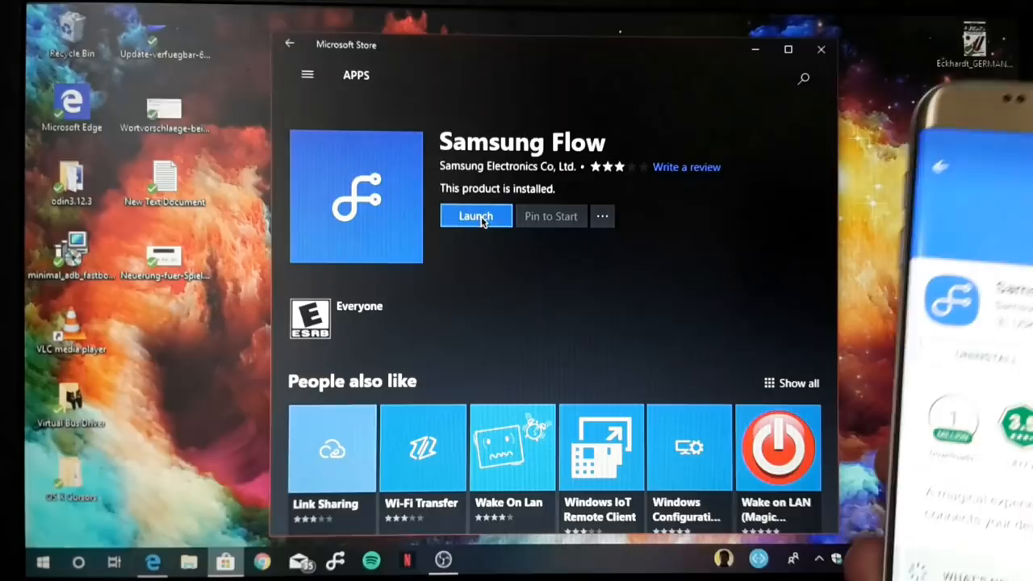
Step: Launch the installed Samsung Flow app from its Microsoft Store page
left_click(474, 216)
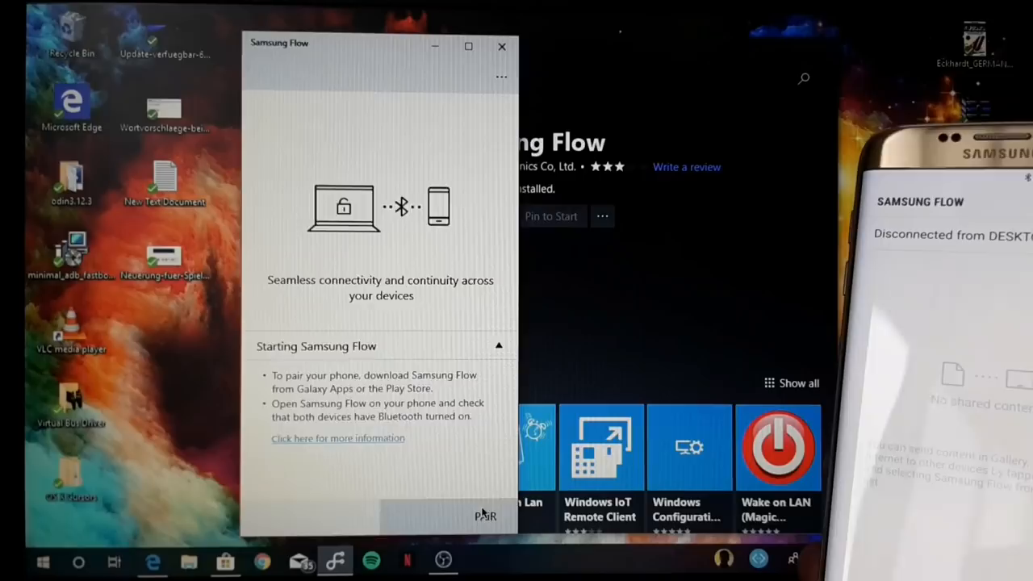
Step: Search for nearby phones and select the found Galaxy S7 edge to pair
left_click(484, 517)
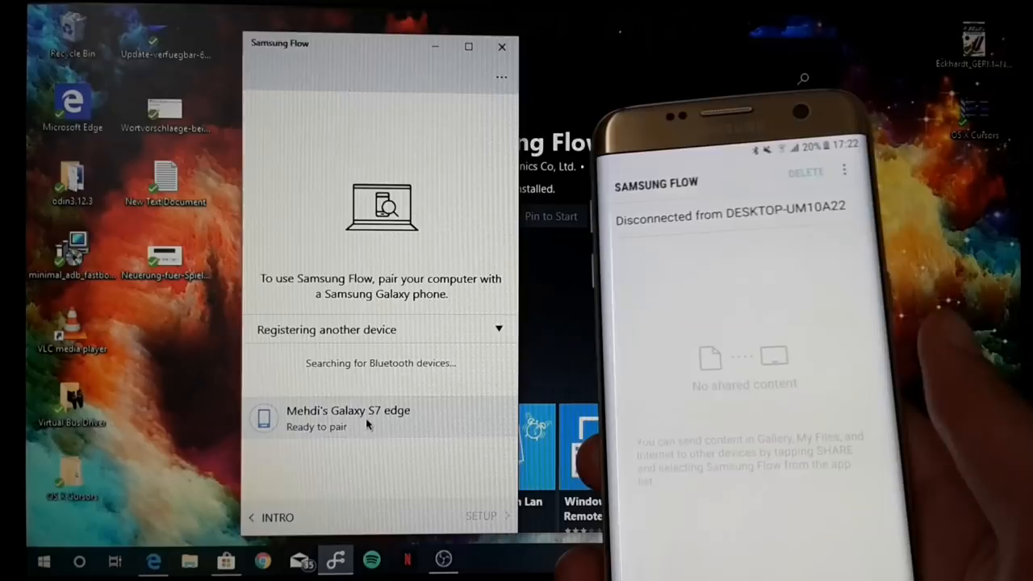
left_click(475, 417)
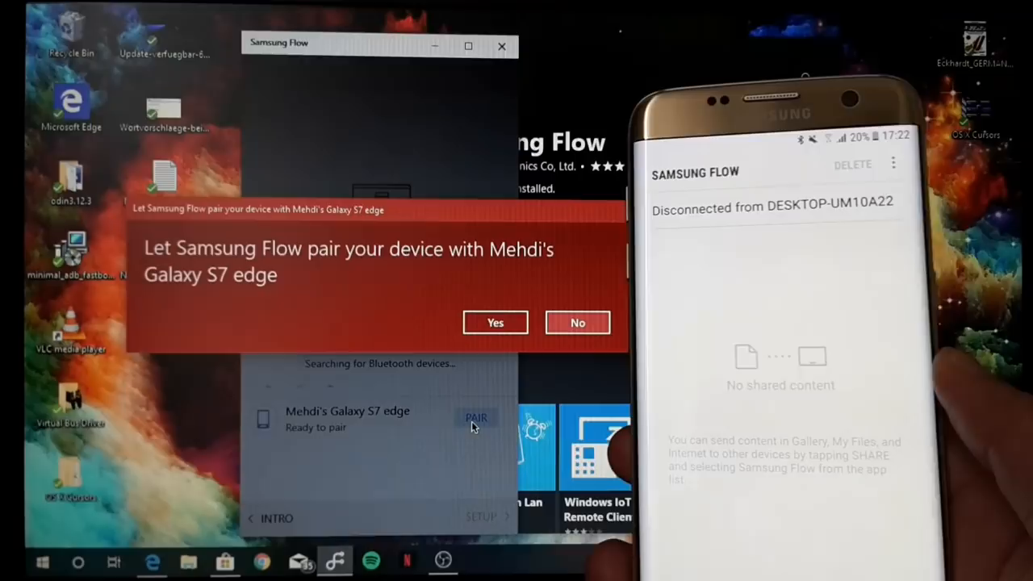
Step: Allow Bluetooth pairing with the Galaxy S7 edge and confirm the matching passkey
left_click(494, 323)
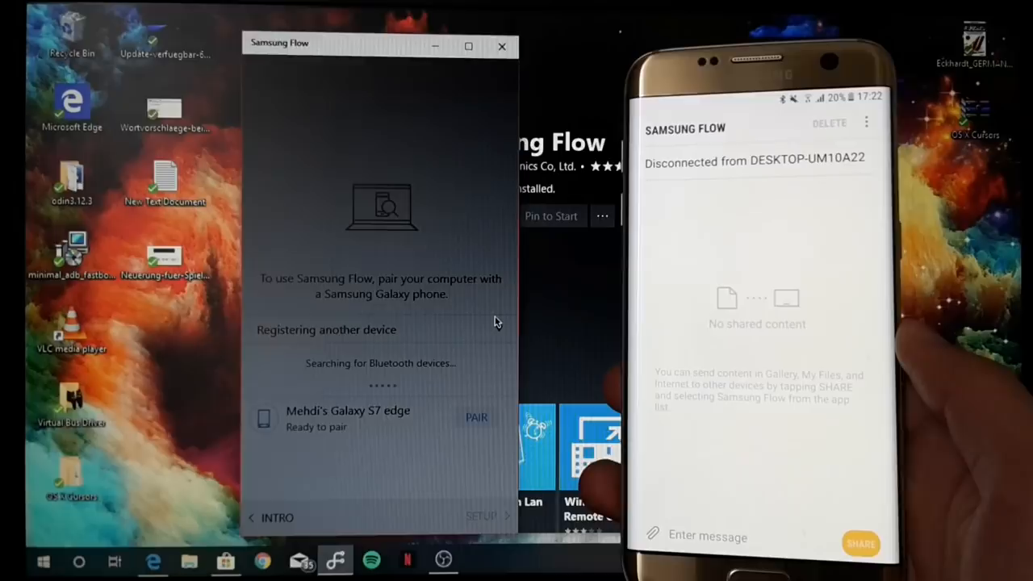
left_click(476, 417)
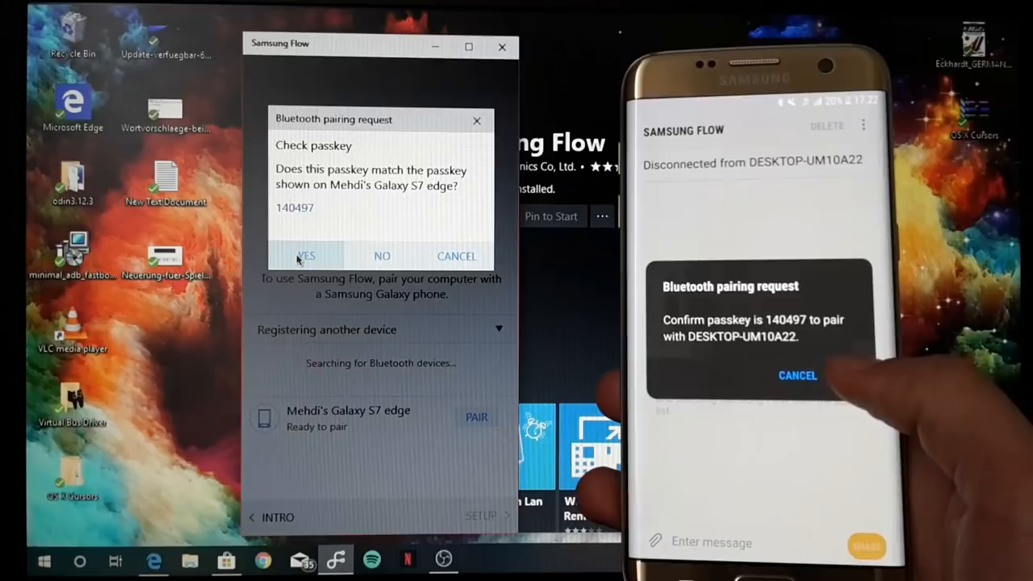
left_click(305, 255)
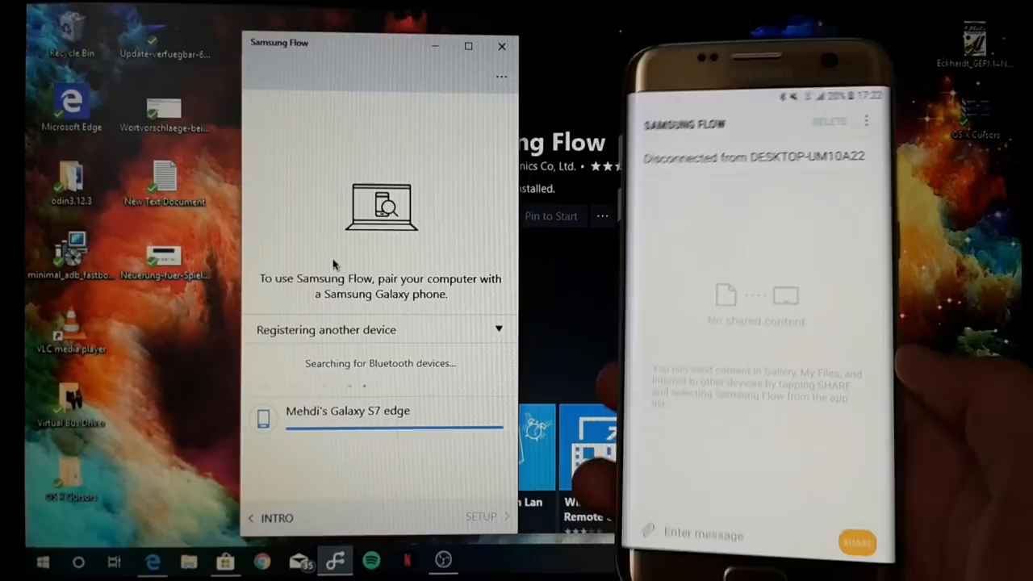
left_click(347, 412)
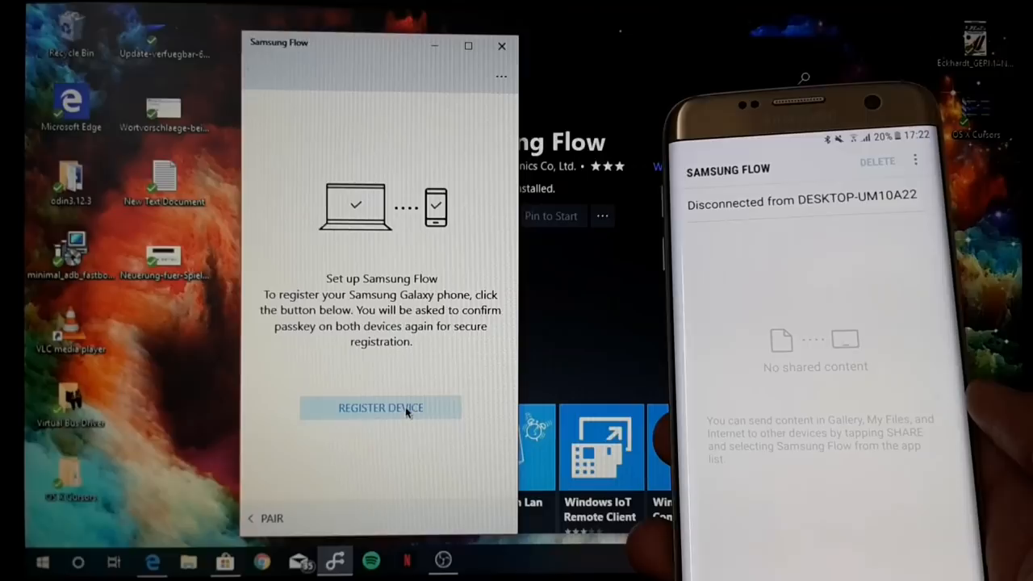
Step: Register the paired Galaxy S7 edge and confirm the connection passkey
left_click(380, 406)
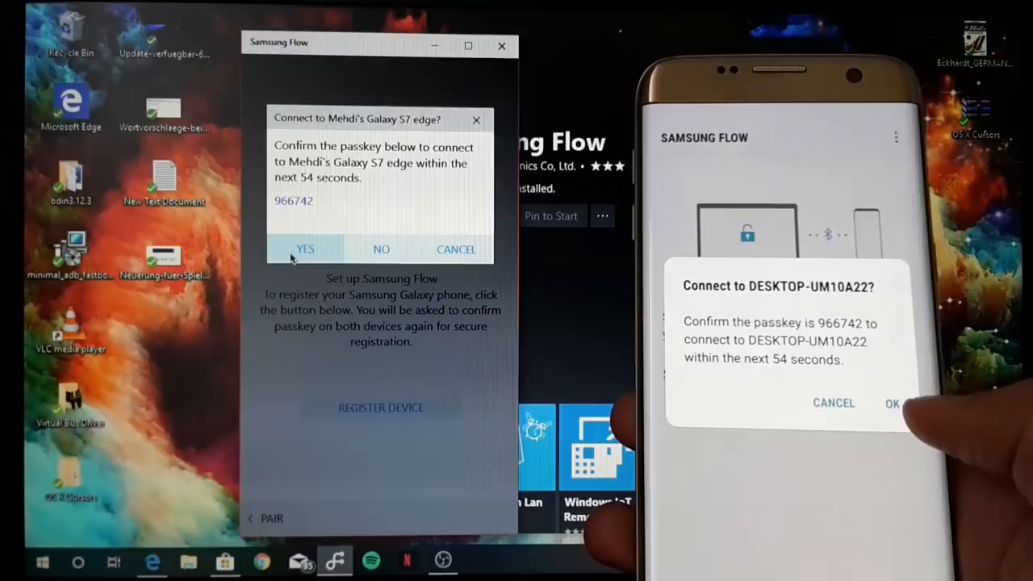
left_click(305, 248)
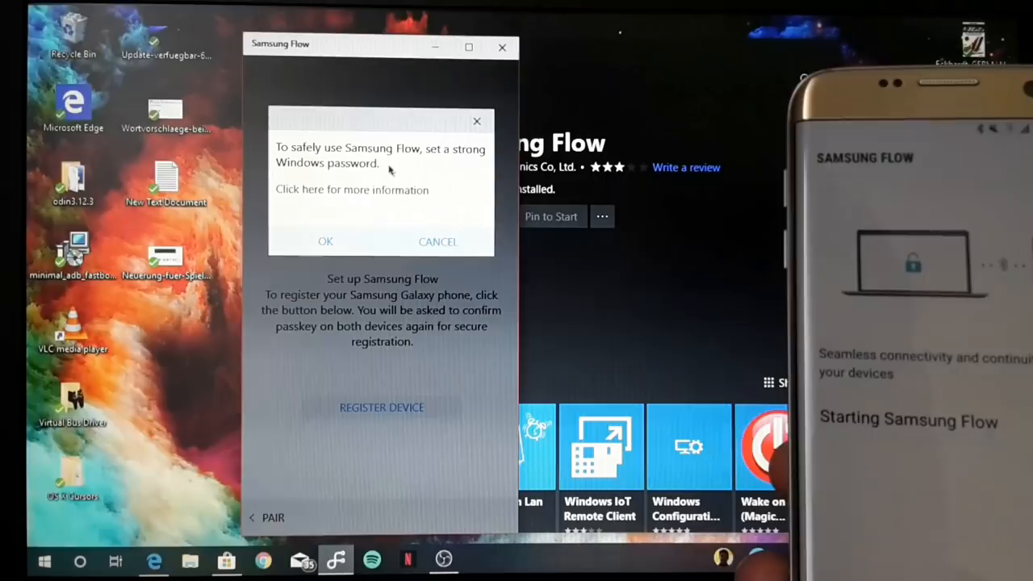
Step: Dismiss the strong-password advice and finish registration so the phone connects to the PC
left_click(326, 242)
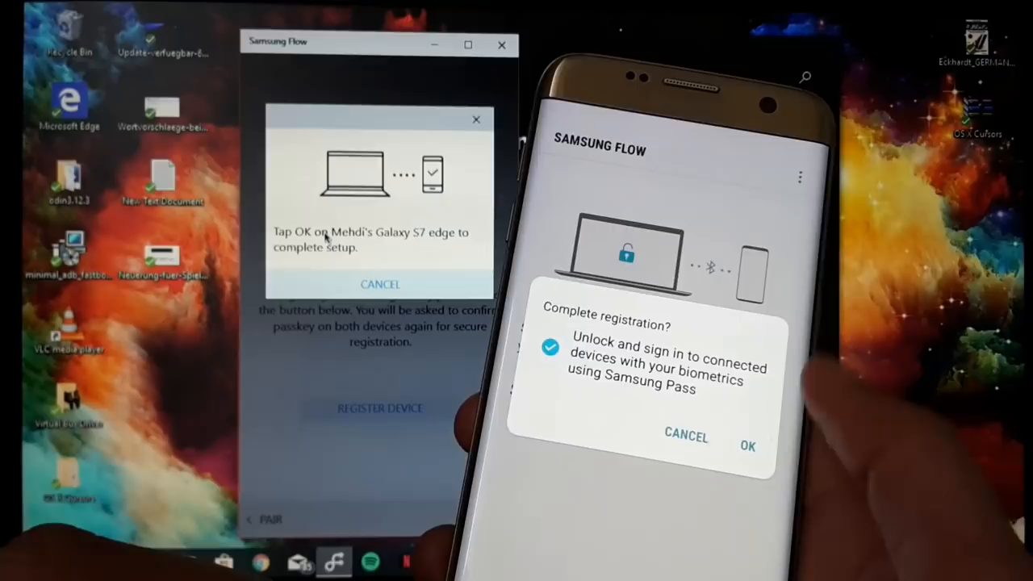
left_click(746, 446)
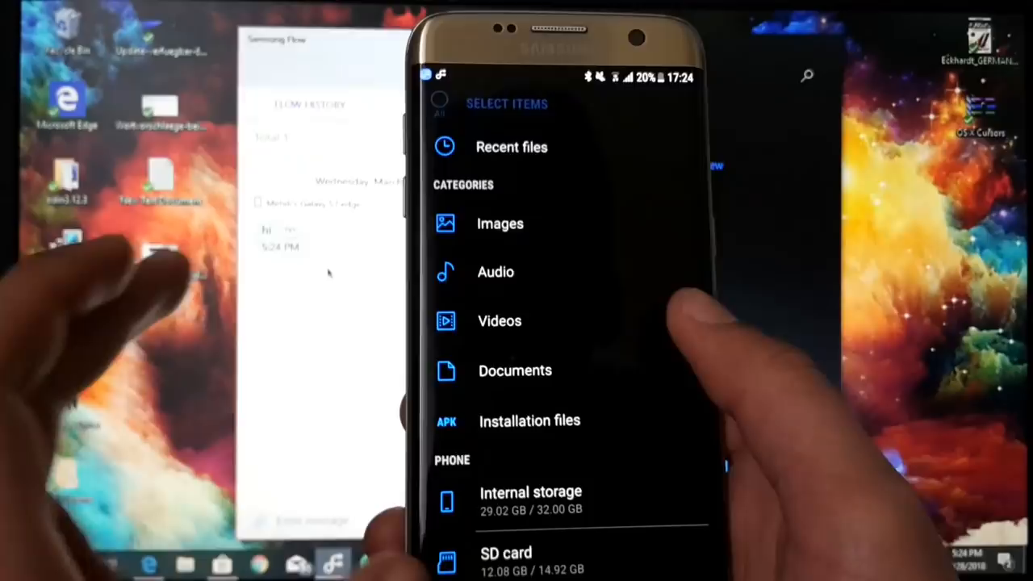
left_click(500, 319)
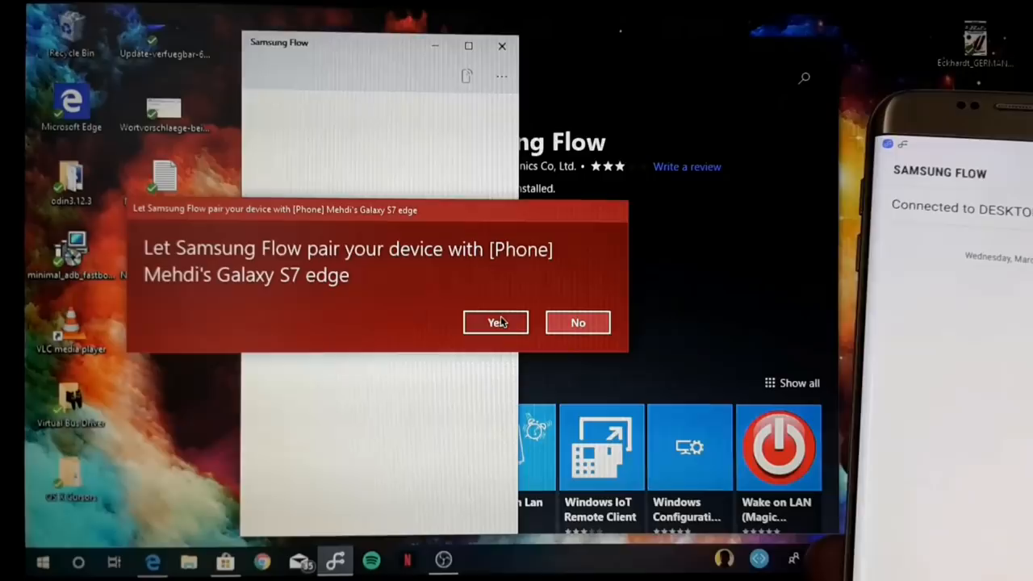
Step: Accept the PC's request to pair with the Galaxy S7 edge
left_click(496, 322)
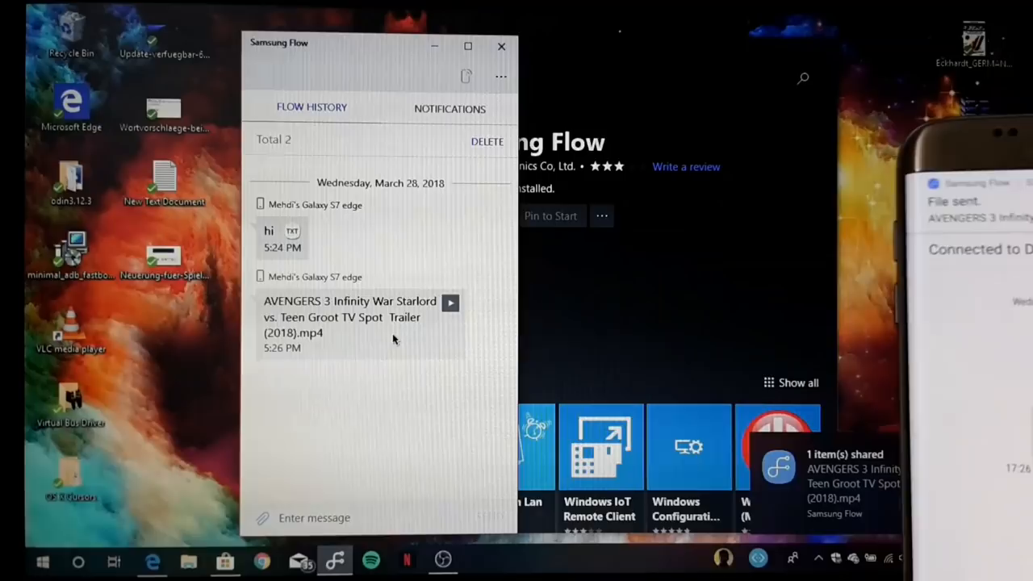
Step: Open the received Avengers 3 Infinity War trailer from Flow History
left_click(450, 303)
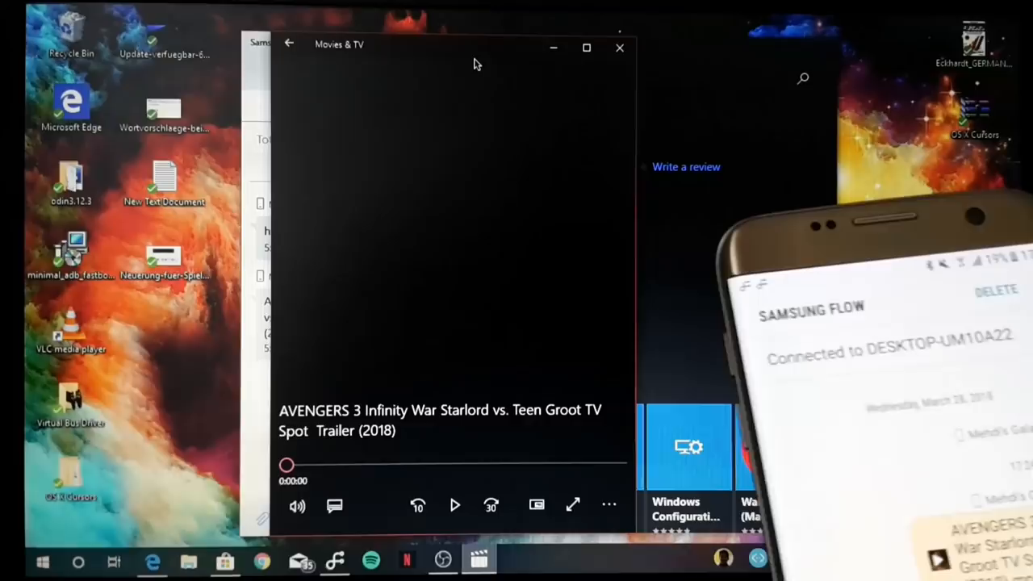
Step: Play the Avengers trailer .mp4 in the Movies & TV player
left_click(456, 505)
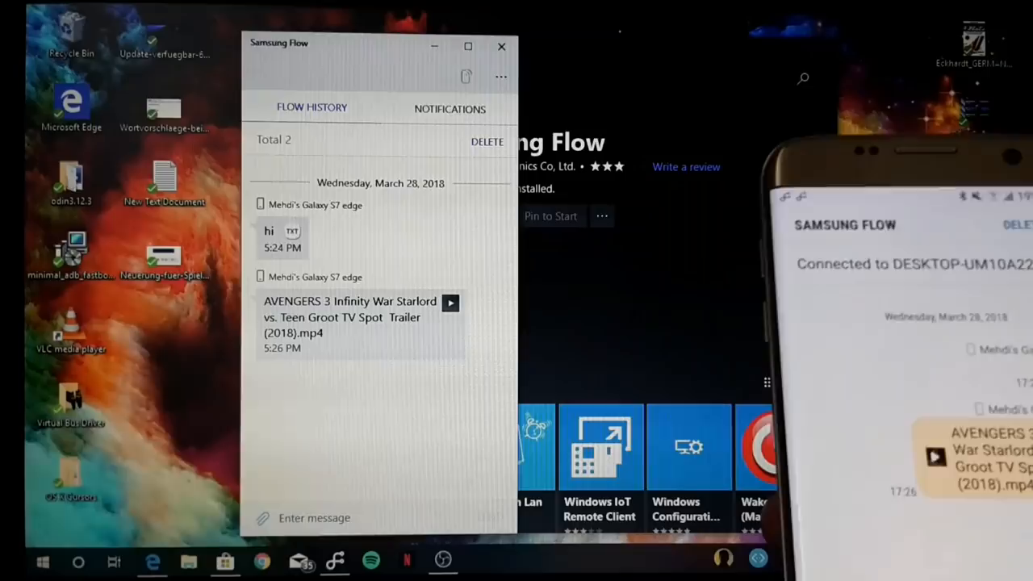
Step: Show the Notifications list mirrored from the phone, currently empty
left_click(448, 108)
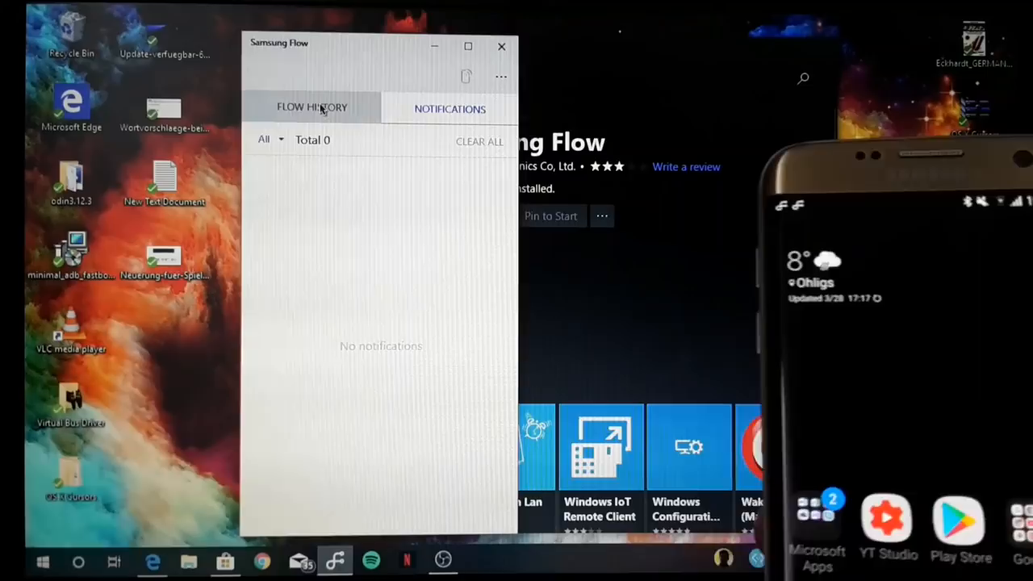
Step: Return to Flow History to reach the shared live.samsung-updates.com link
left_click(313, 107)
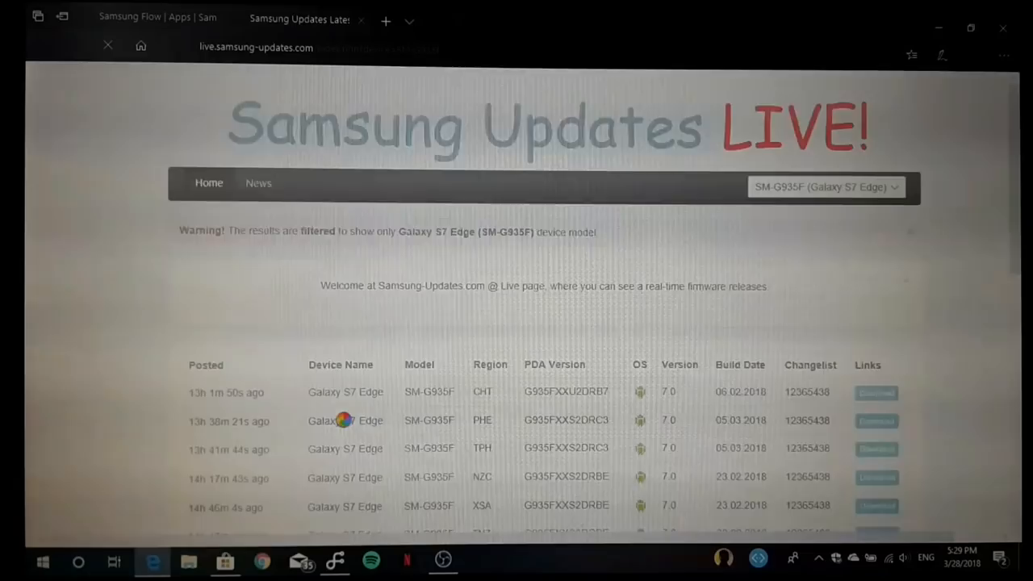
Step: Show the Flow History listing the received video and the shared Samsung Updates link
left_click(334, 561)
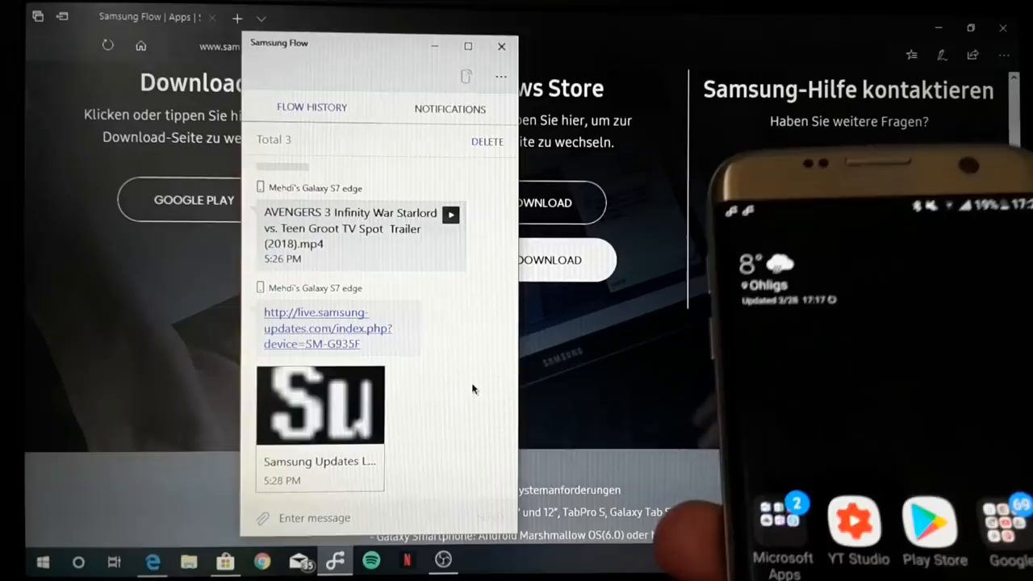
Step: Send the Samsung Flow web page from Edge's Share panel to the phone via Samsung Flow
left_click(501, 45)
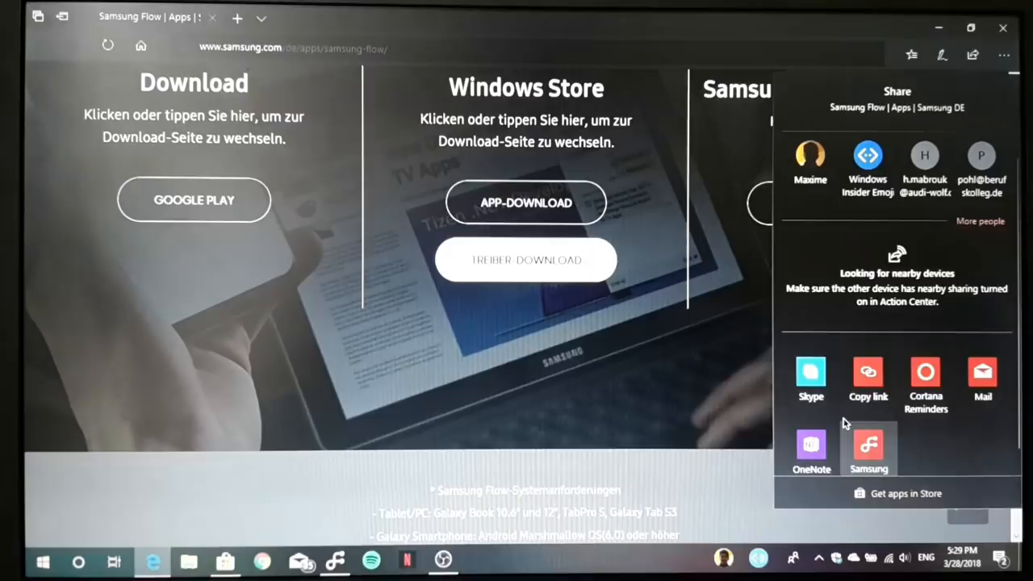
left_click(868, 449)
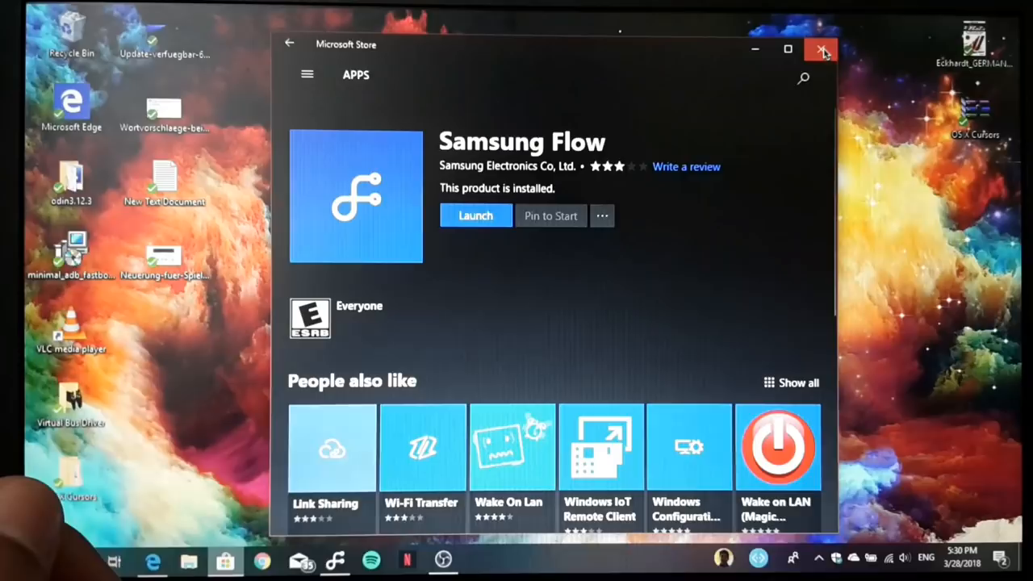
Step: Close the Microsoft Store's Samsung Flow product page, leaving the empty desktop
left_click(820, 48)
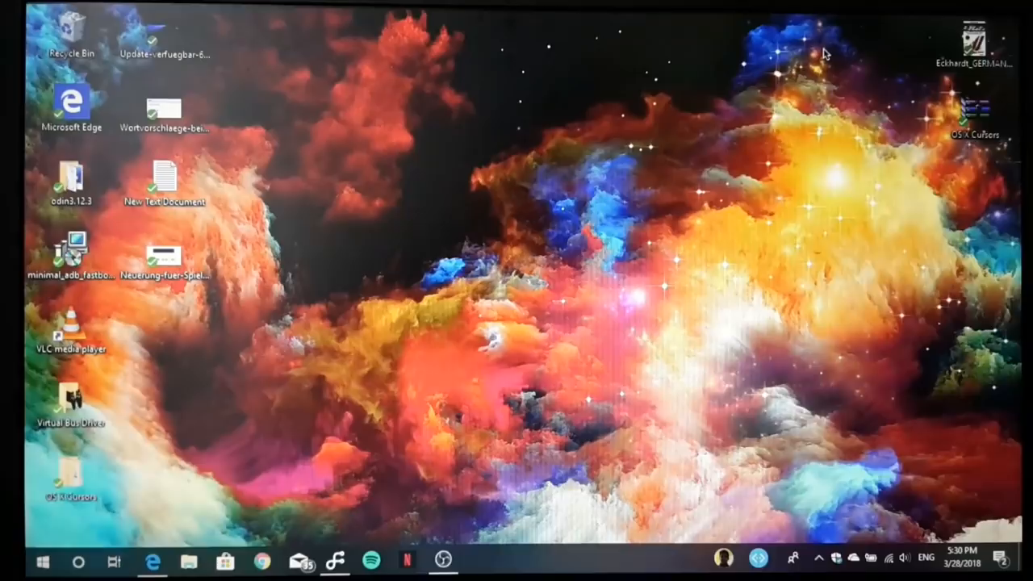